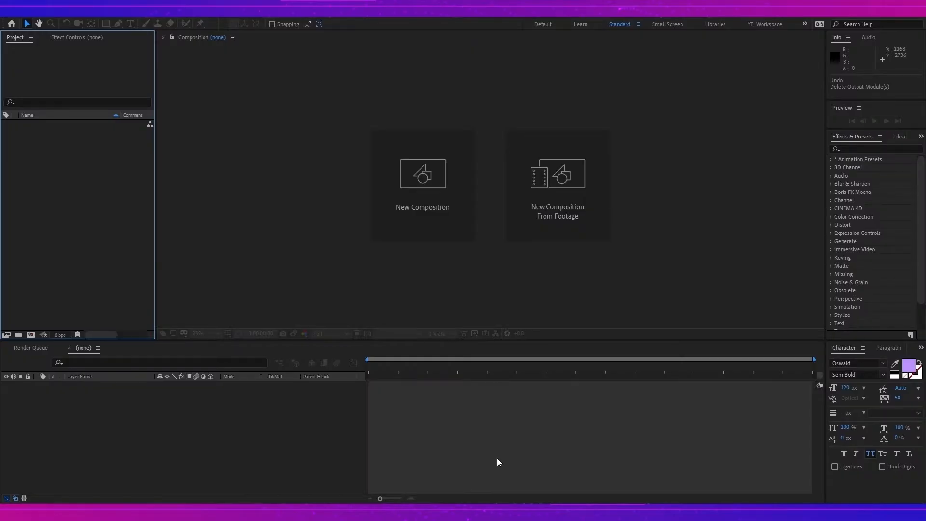
# - Configure a new HDTV 1080 composition at 30 fps, ten seconds, with a black background
pyautogui.press('ctrl+n')
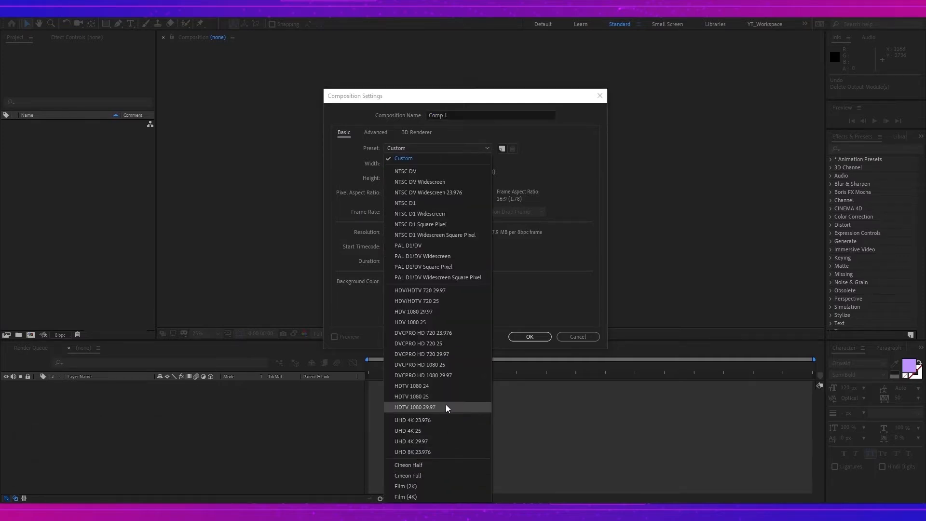
pyautogui.click(415, 407)
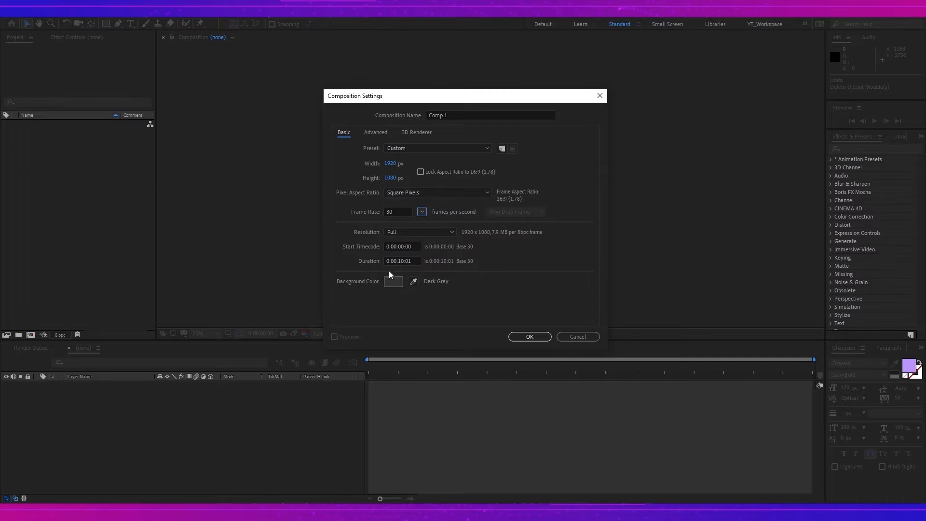
pyautogui.click(393, 280)
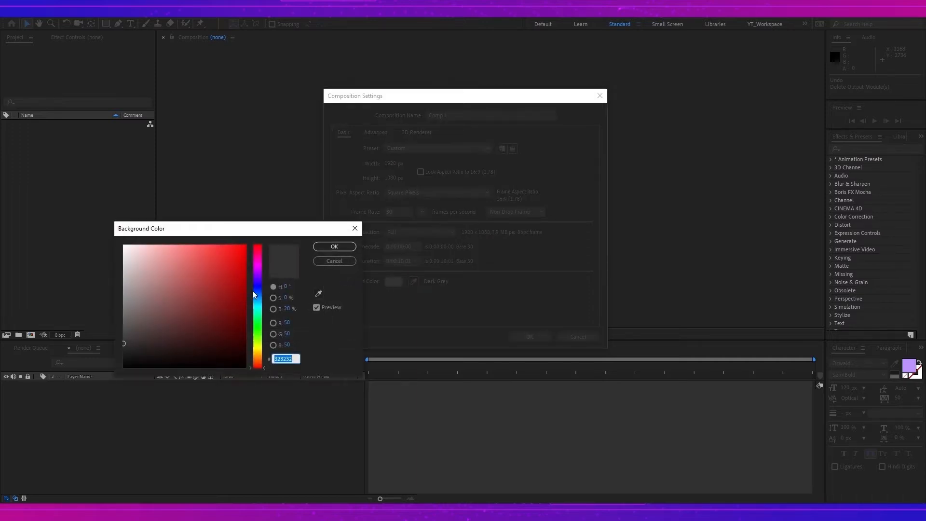
pyautogui.click(334, 246)
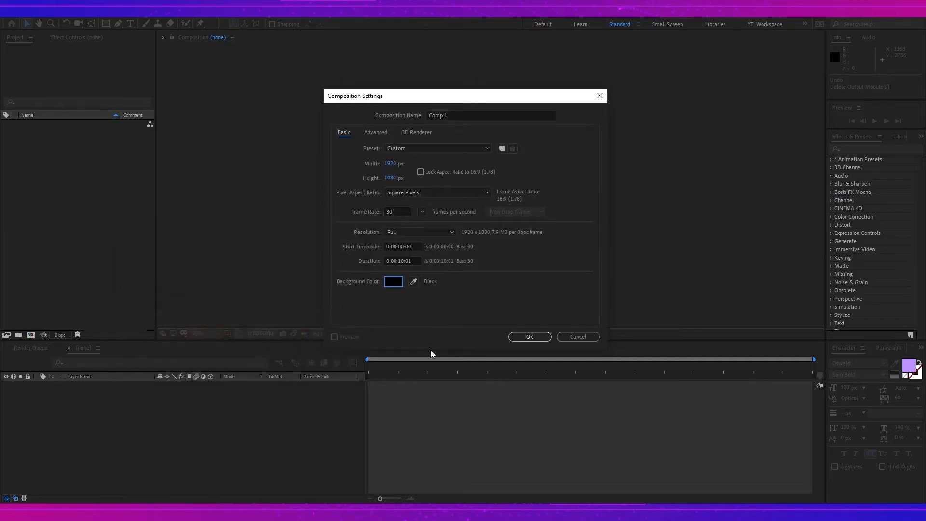
pyautogui.moveTo(414, 312)
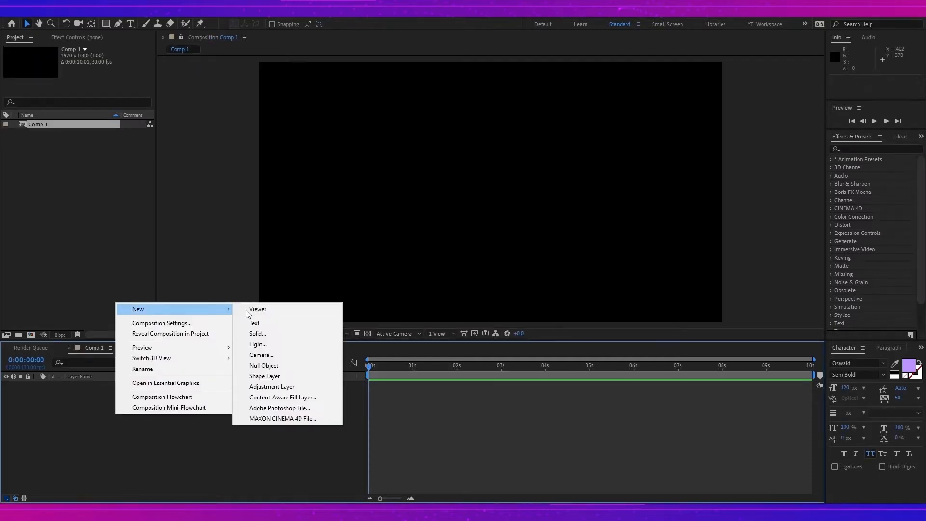
# - Add Shape Layer 1 and draw a small purple circle near the frame centre
pyautogui.click(265, 376)
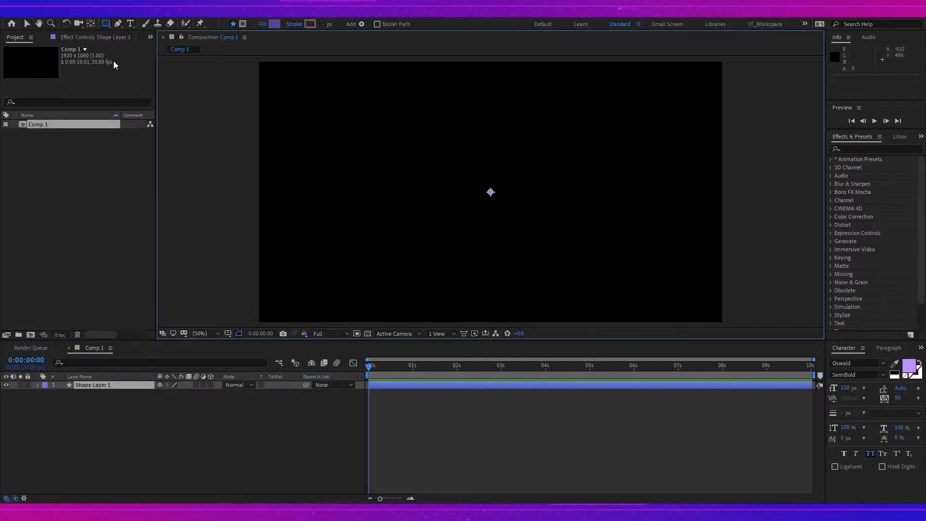
pyautogui.click(105, 23)
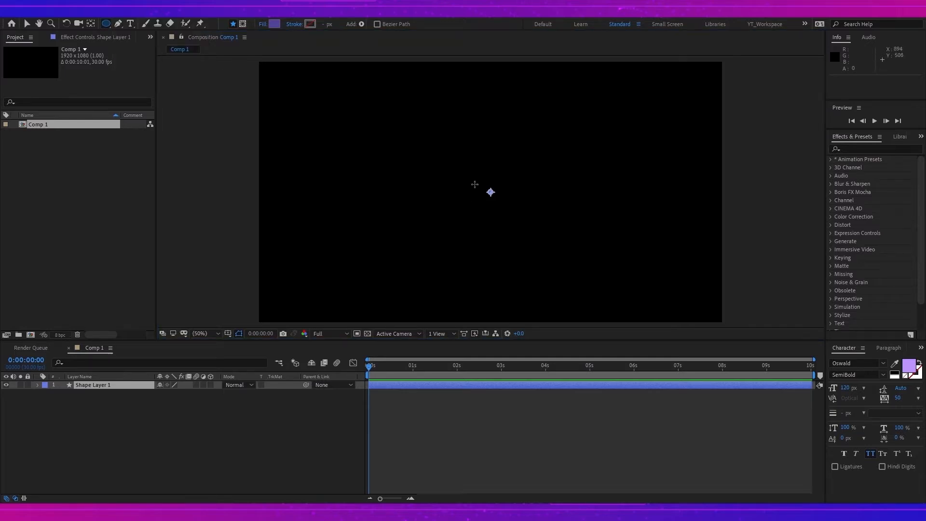
pyautogui.moveTo(477, 174)
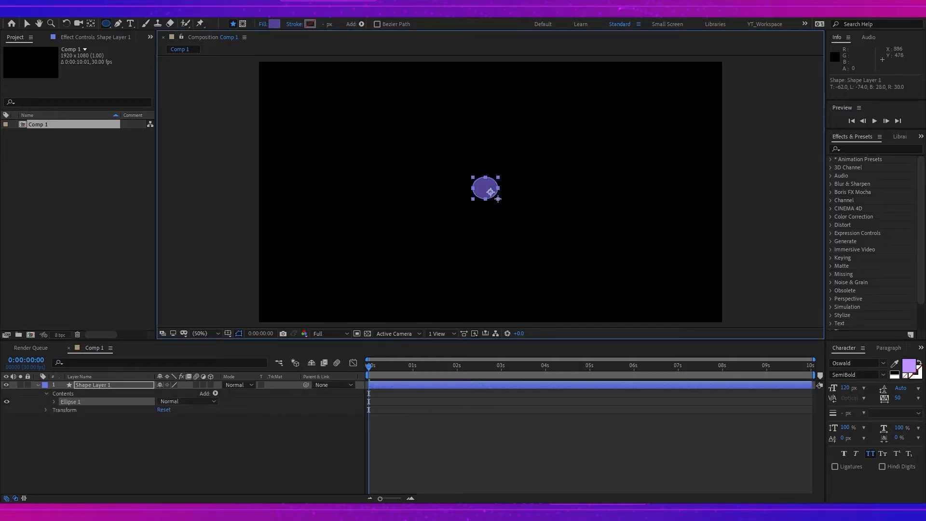
pyautogui.moveTo(499, 198); pyautogui.dragTo(504, 207)
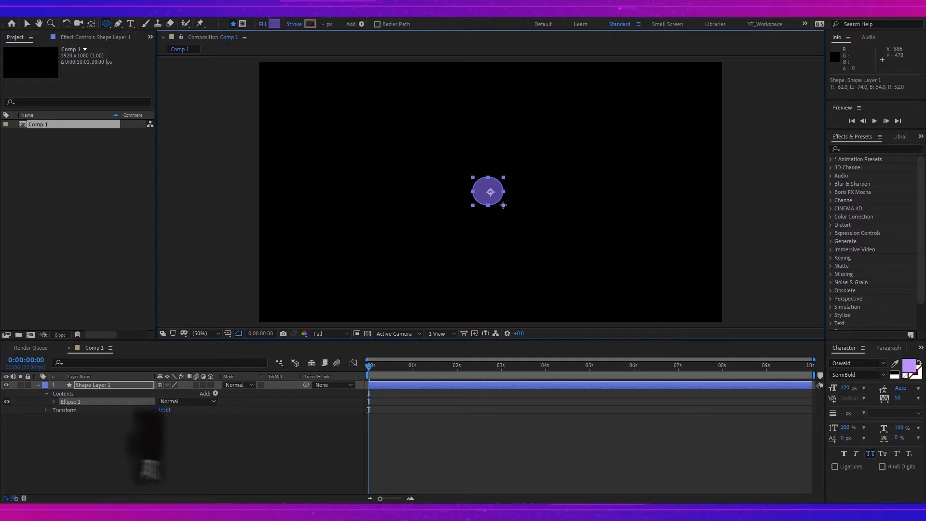
pyautogui.moveTo(503, 205); pyautogui.dragTo(508, 206)
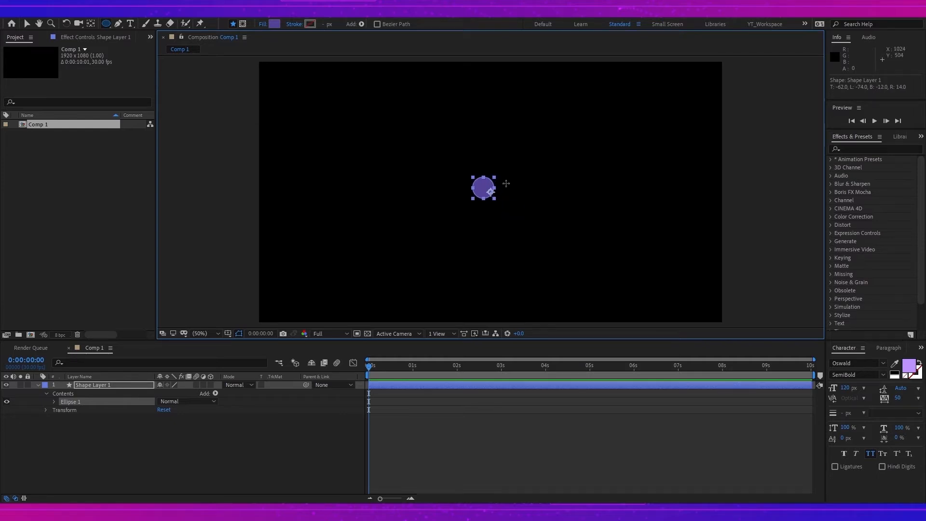
pyautogui.moveTo(506, 187)
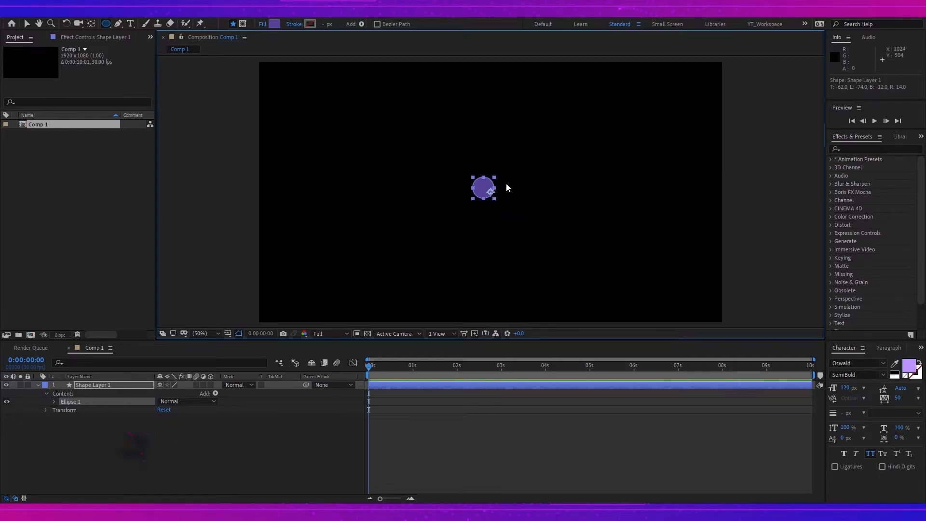
# - Centre the circle's anchor point and align the circle to the composition's middle
pyautogui.press('ctrl+alt+home')
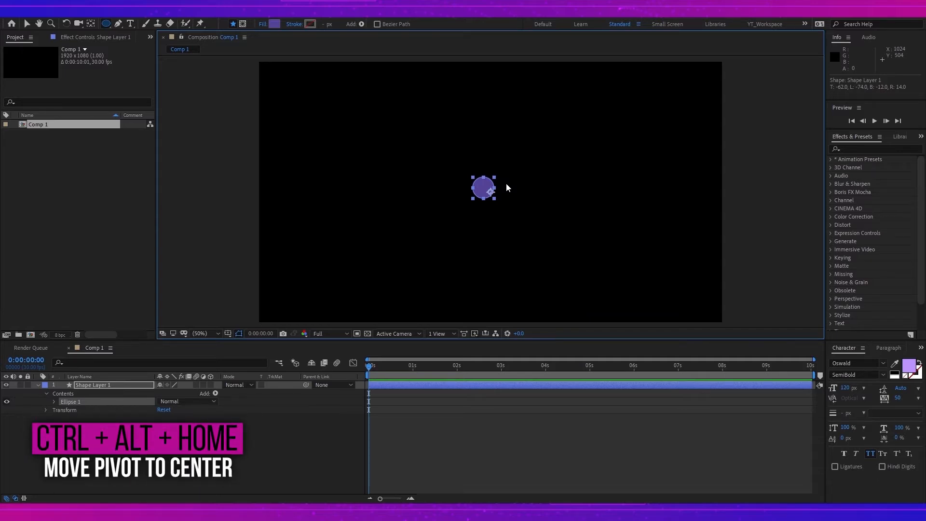
pyautogui.press('ctrl+alt+home')
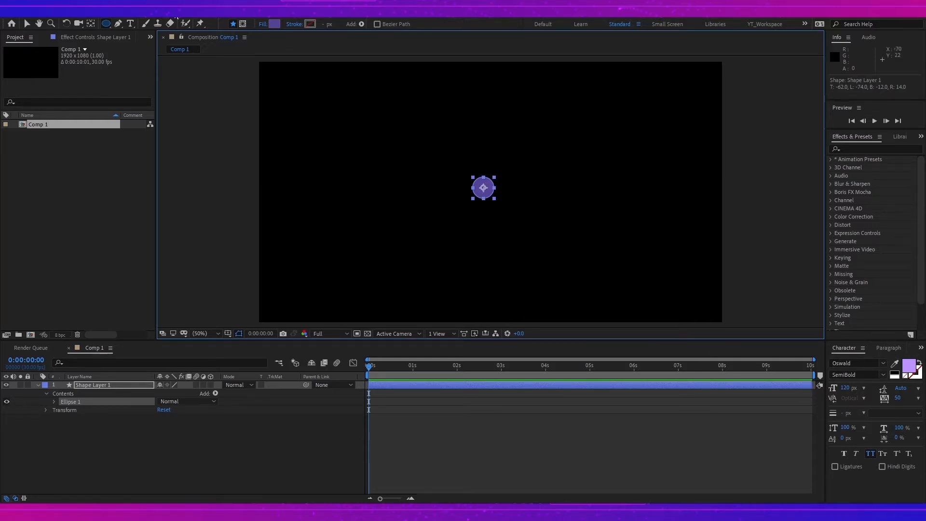
pyautogui.click(888, 348)
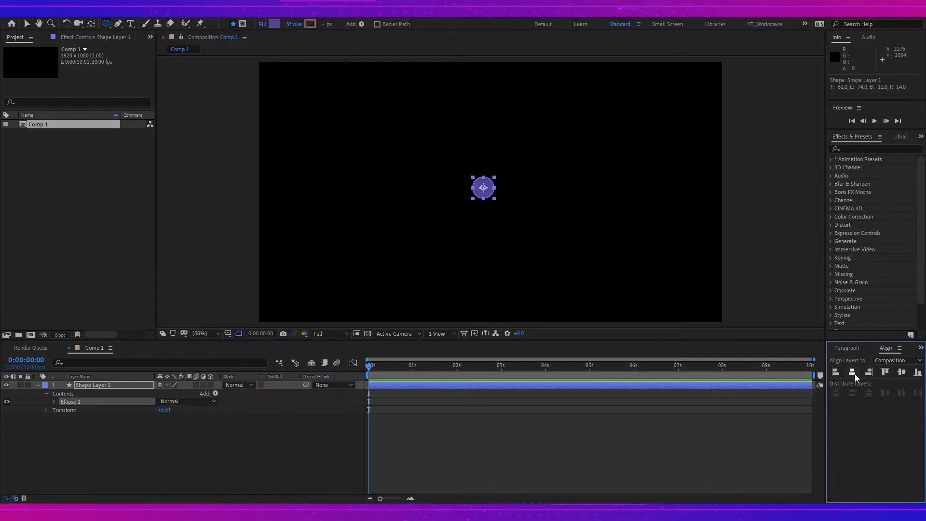
pyautogui.moveTo(483, 188); pyautogui.dragTo(490, 192)
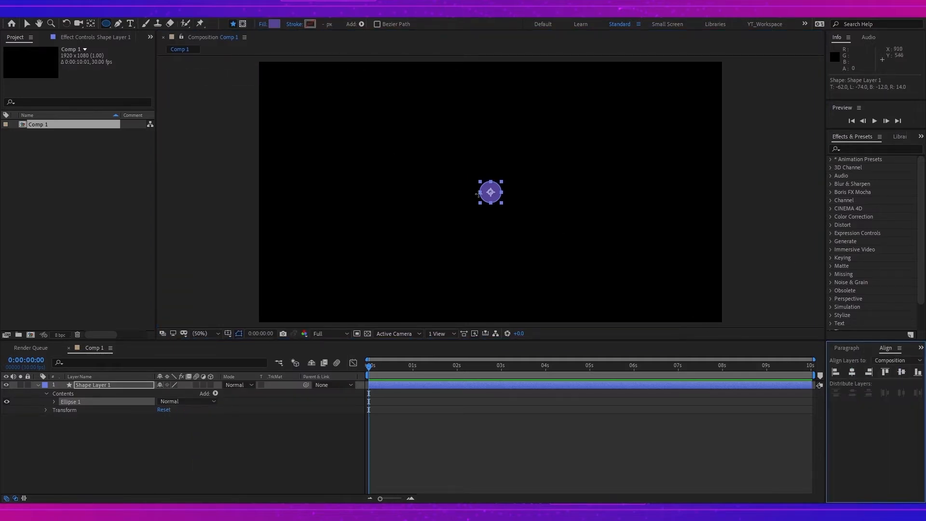
pyautogui.moveTo(500, 196)
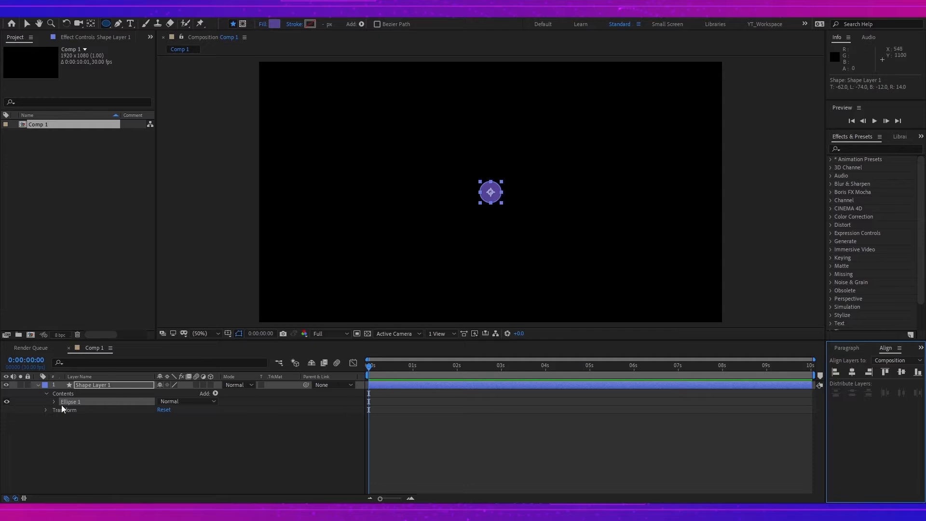
pyautogui.moveTo(278, 384)
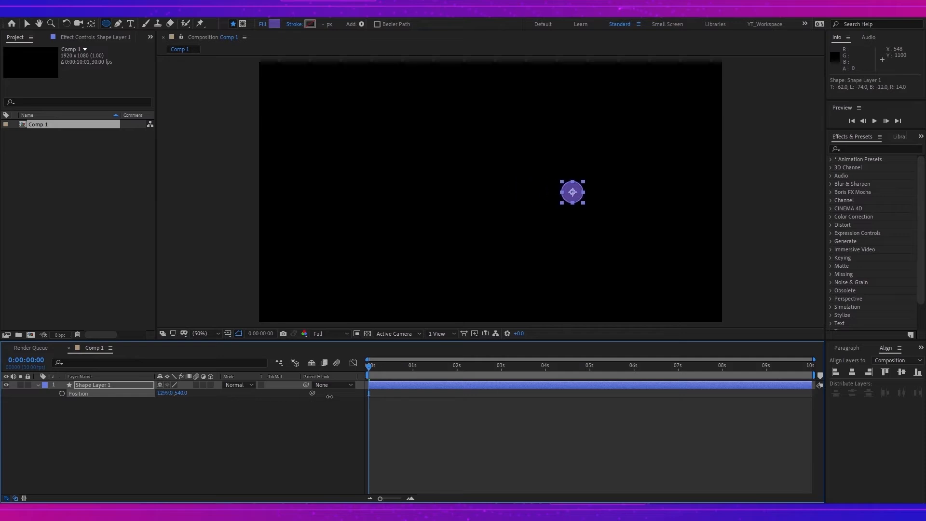
# - Scrub Position X so the circle sits right of centre at 1404, 540, 0
pyautogui.moveTo(571, 191); pyautogui.dragTo(592, 192)
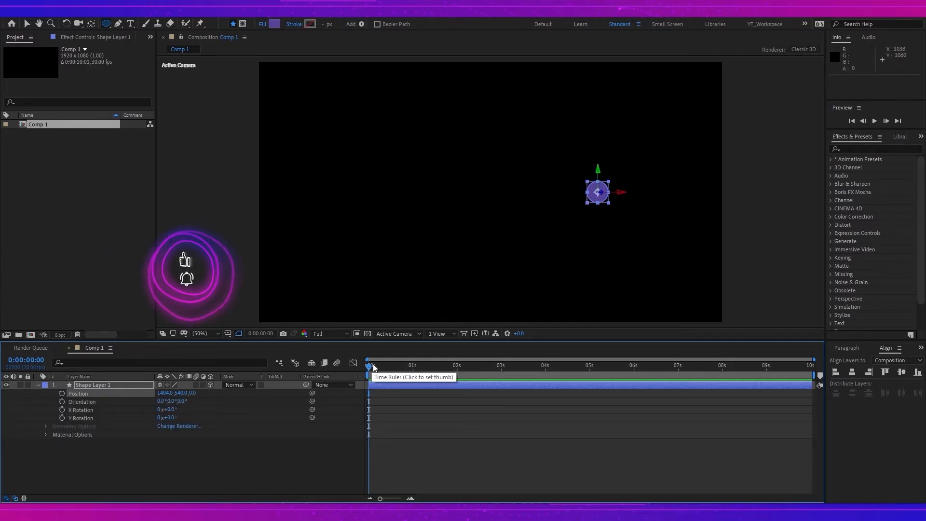
pyautogui.moveTo(62, 394)
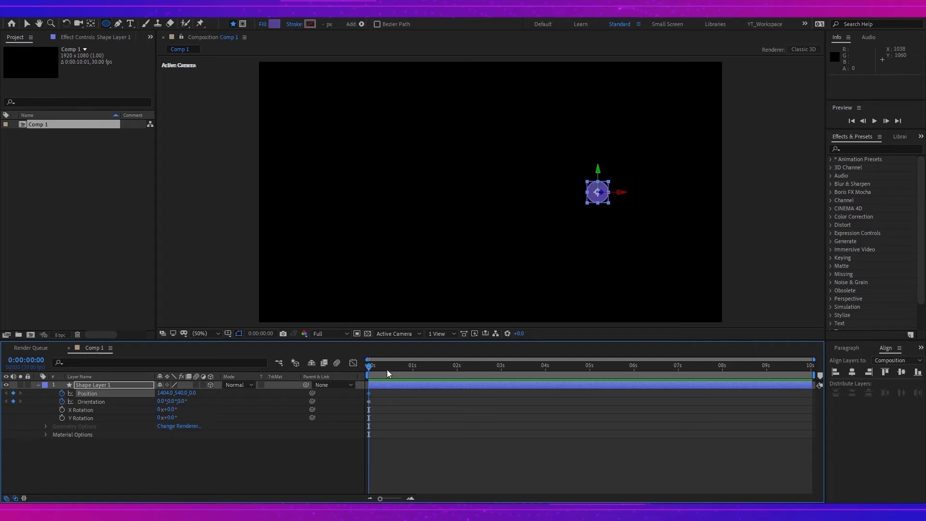
pyautogui.moveTo(370, 367)
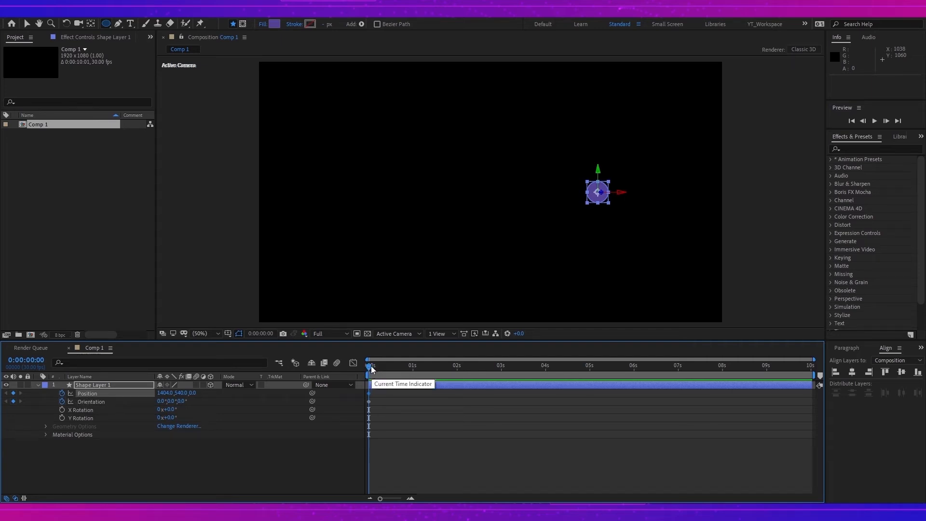
# - Move the current time forward so the Position and Orientation keyframes sit near frame 7
pyautogui.moveTo(371, 365); pyautogui.dragTo(389, 364)
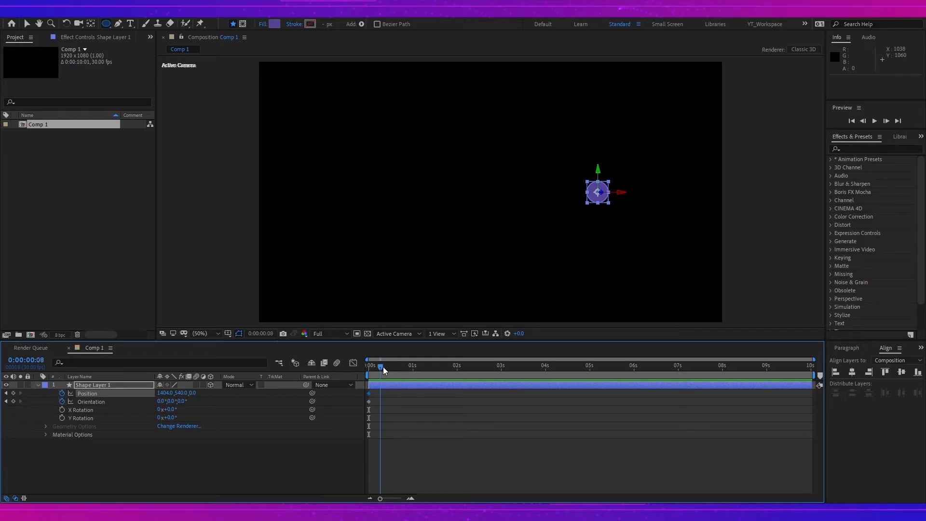
pyautogui.click(380, 365)
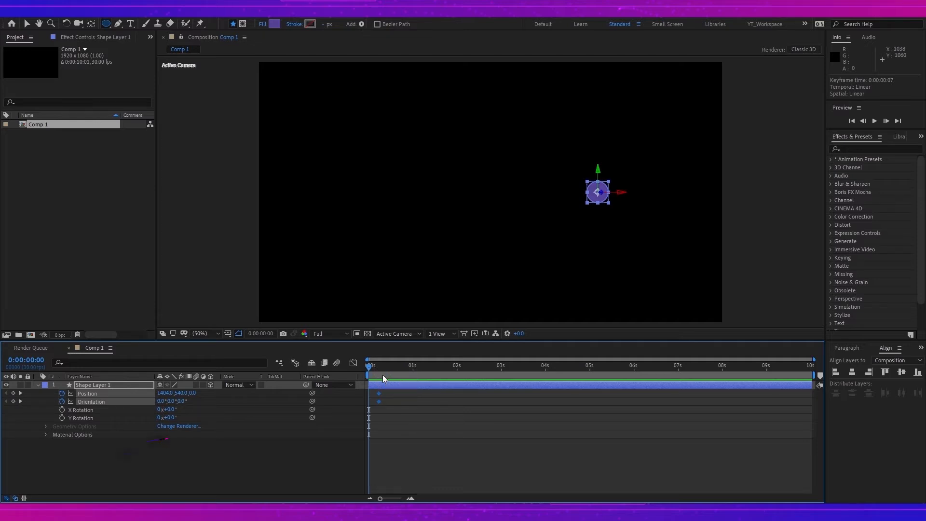
# - Reveal Opacity, fade the circle from 0% to 100% by frame 7, and stop the preview at the start
pyautogui.press('shift+t')
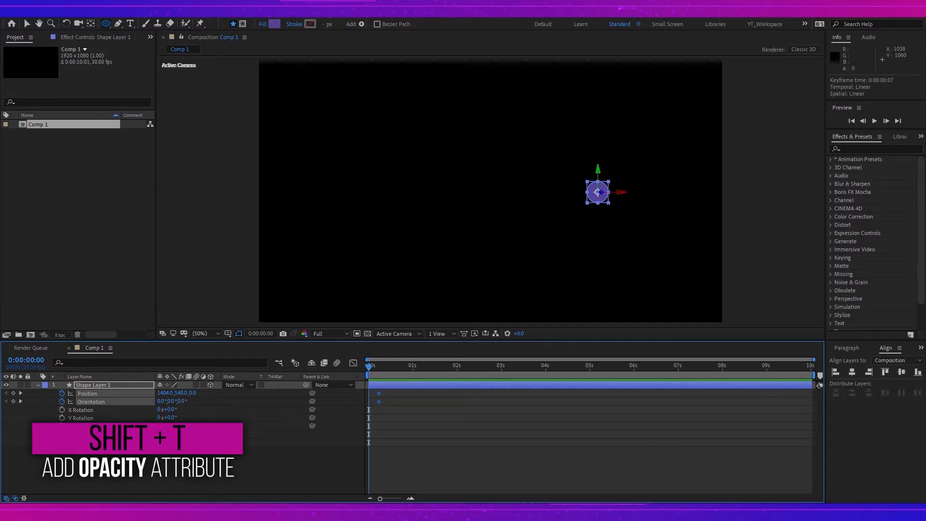
pyautogui.press('shift+t')
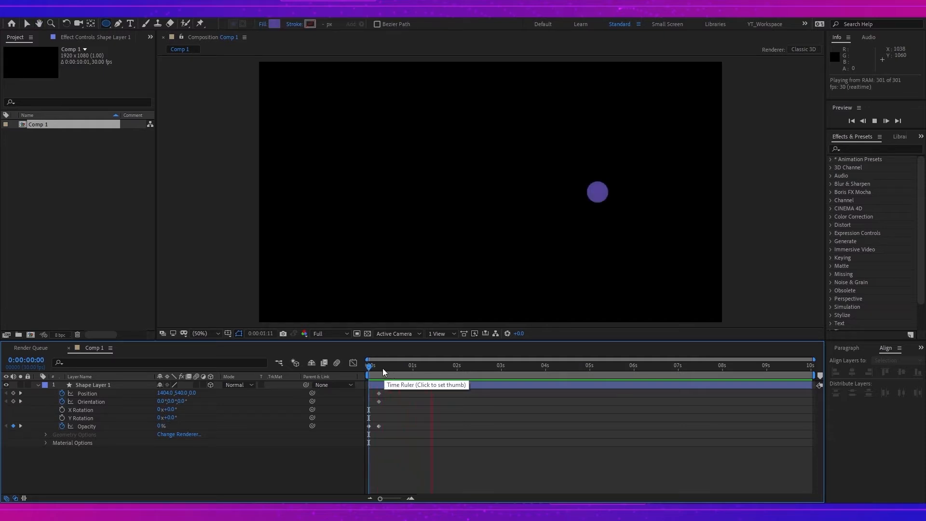
pyautogui.click(372, 364)
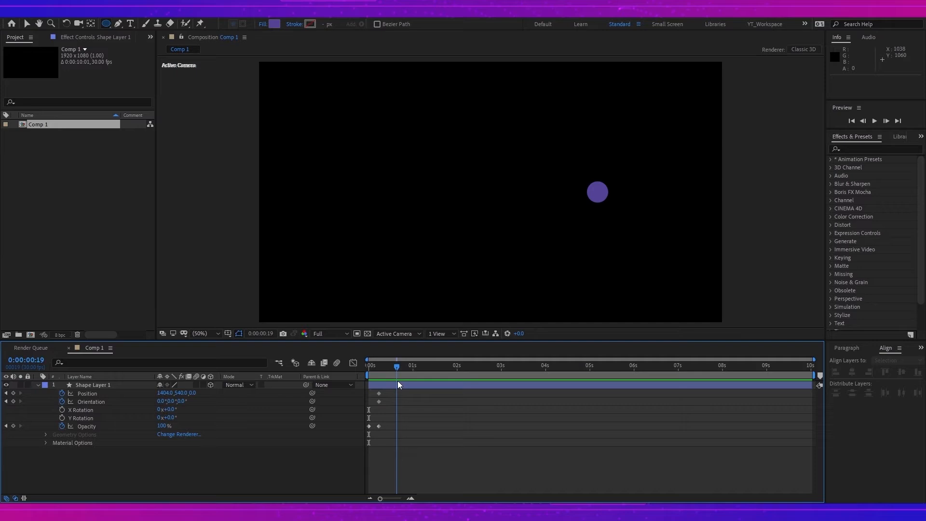
pyautogui.moveTo(407, 375)
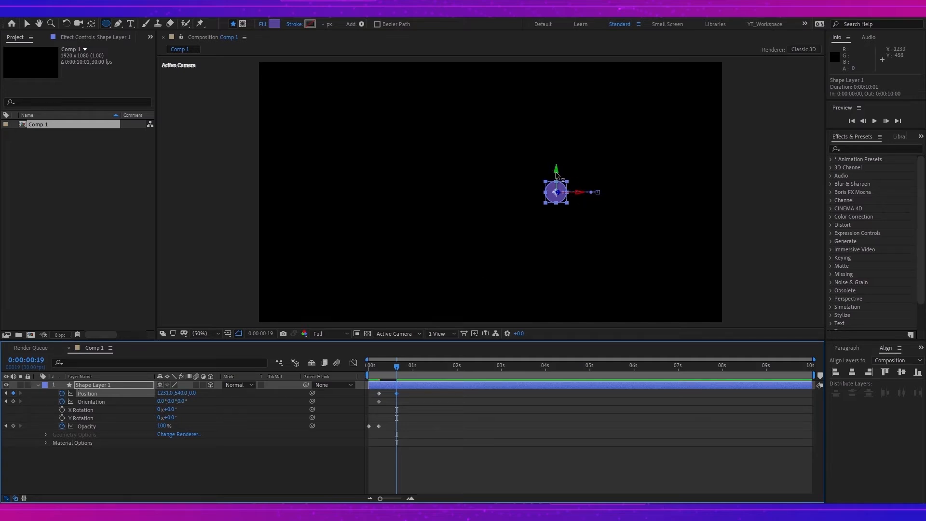
# - Drag the circle to successive new spots, adding Position keyframes that trace a winding path
pyautogui.moveTo(555, 192); pyautogui.dragTo(556, 174)
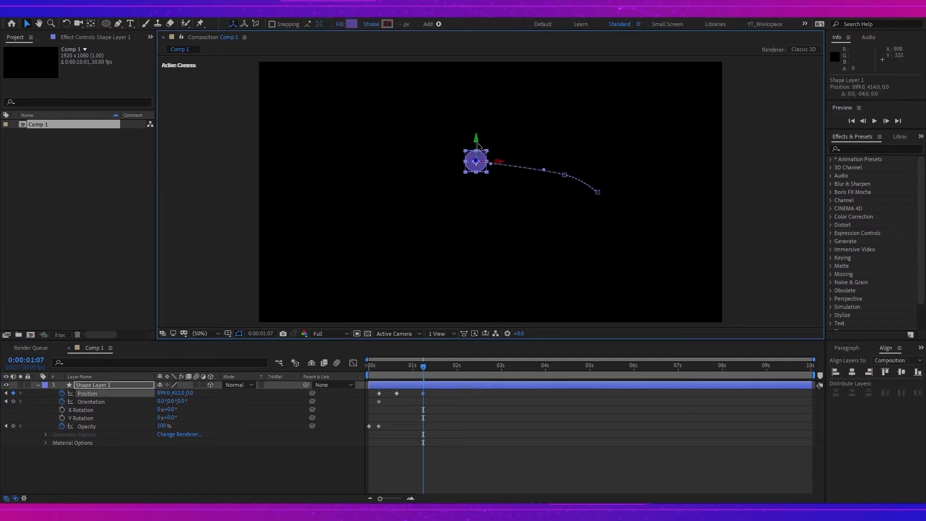
pyautogui.moveTo(476, 159); pyautogui.dragTo(482, 147)
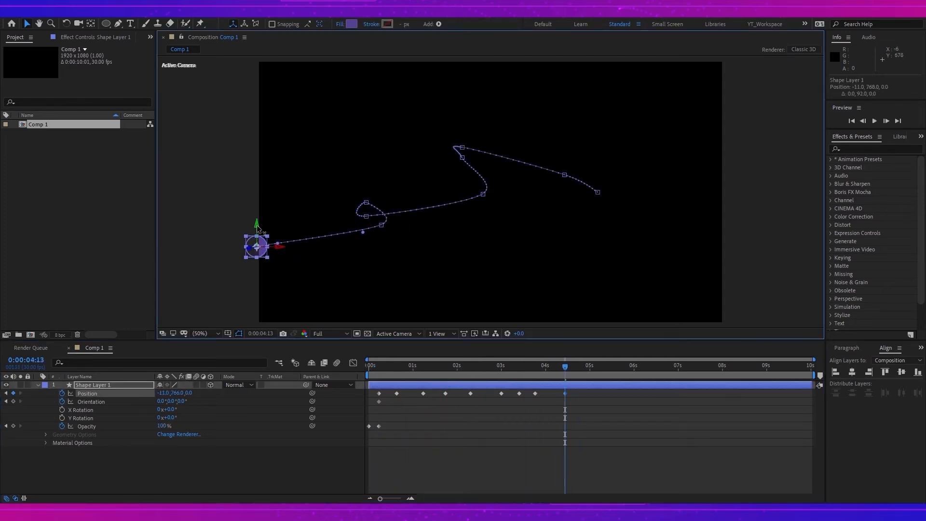
pyautogui.moveTo(257, 246); pyautogui.dragTo(200, 223)
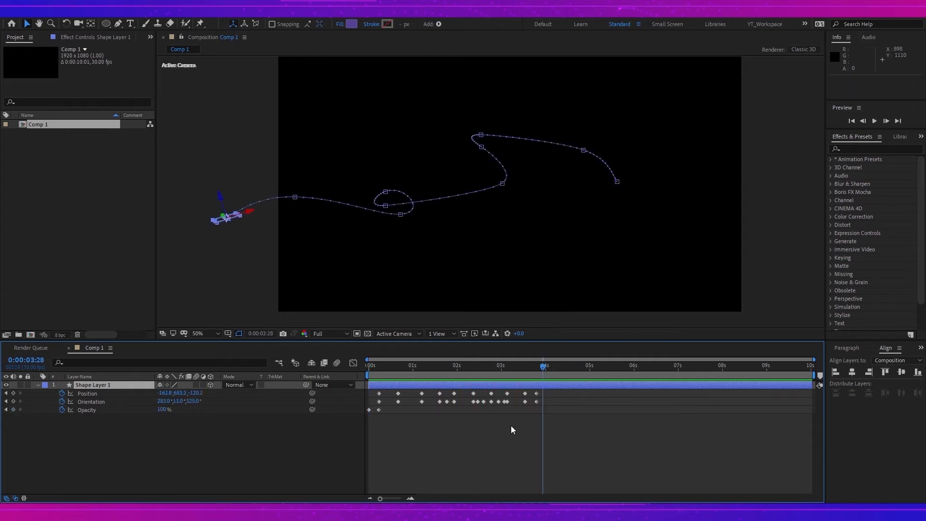
pyautogui.moveTo(463, 370)
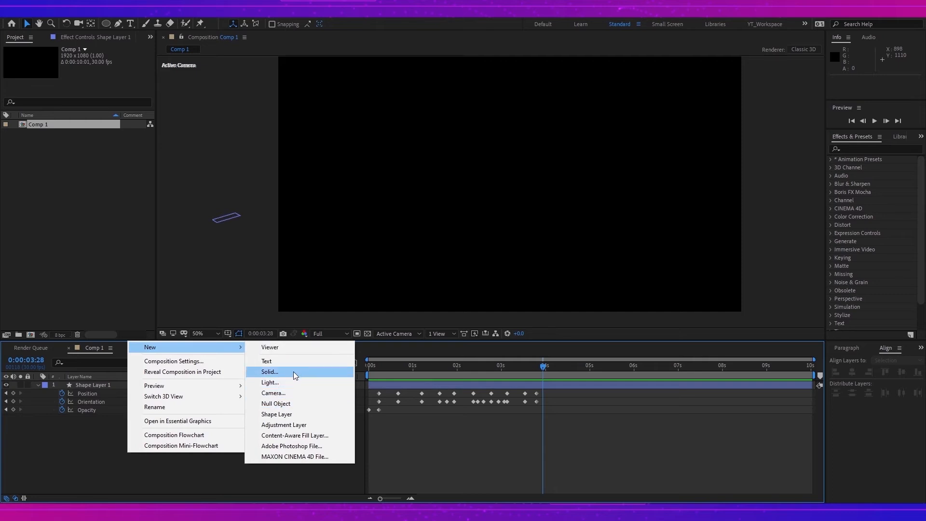
# - Create a dark gray (3E3E3E) solid behind the circle and search for a shadow effect
pyautogui.click(270, 371)
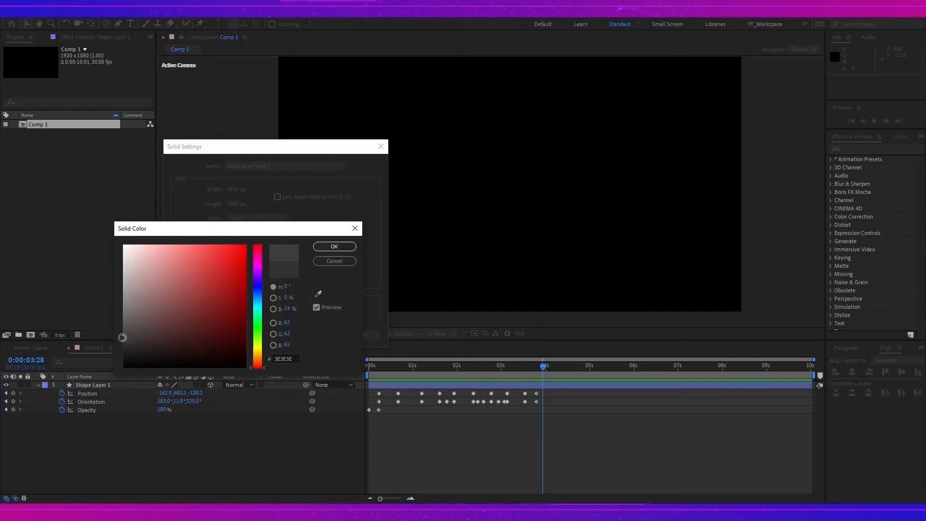
pyautogui.click(334, 246)
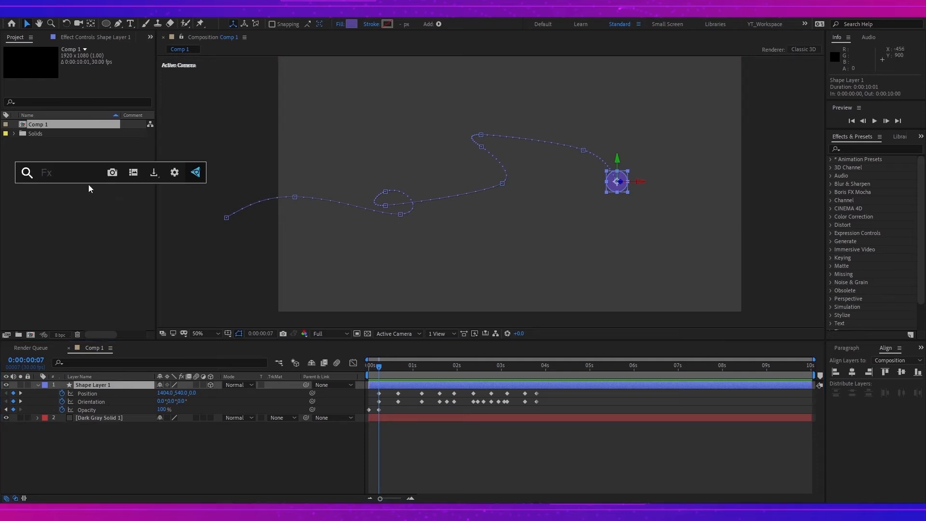
pyautogui.write('sha')
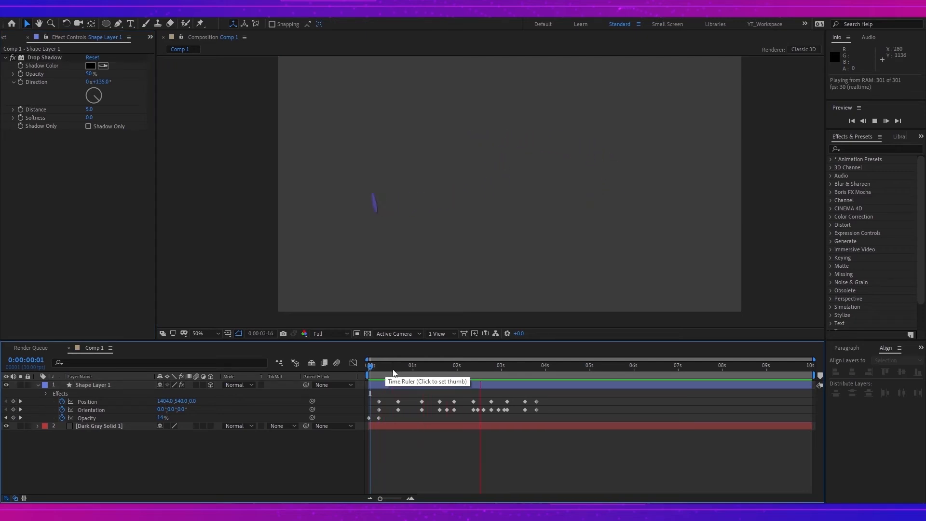
# - Stop the preview near the start with Drop Shadow applied at its defaults
pyautogui.click(382, 365)
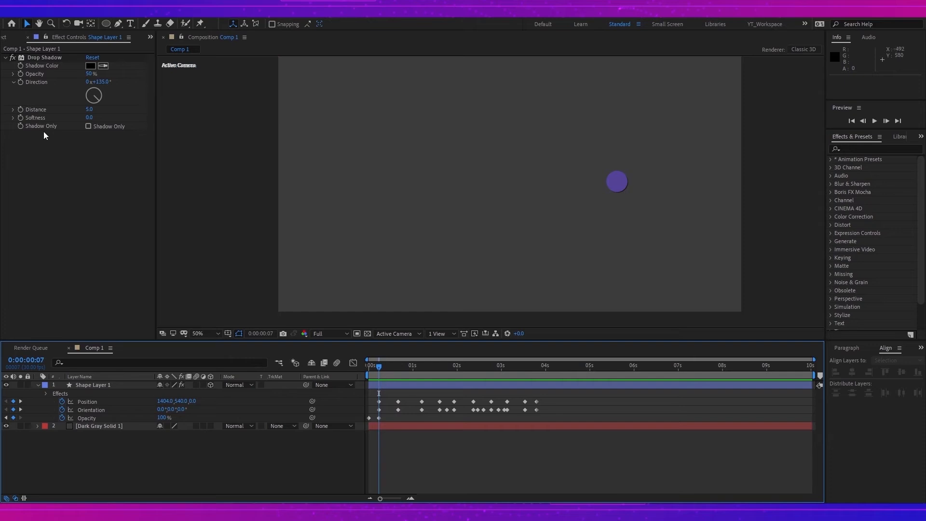
pyautogui.moveTo(23, 90)
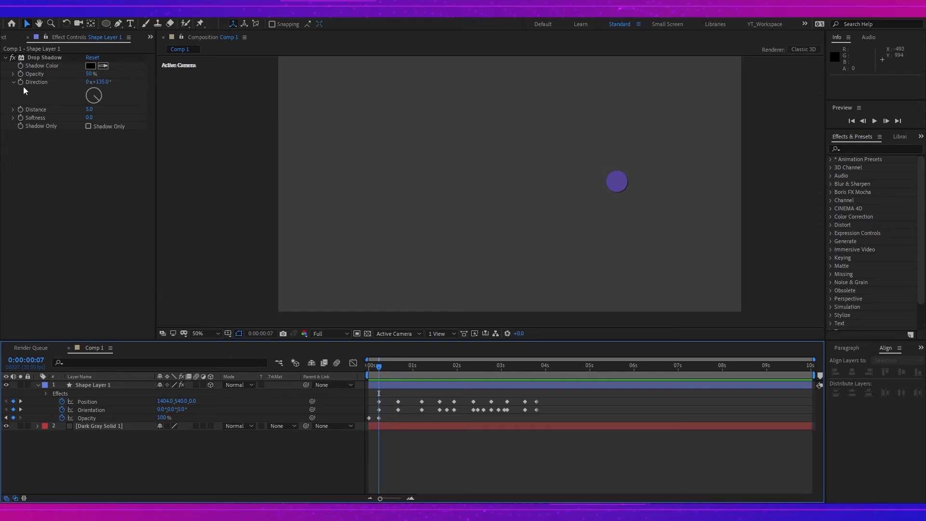
pyautogui.moveTo(20, 115)
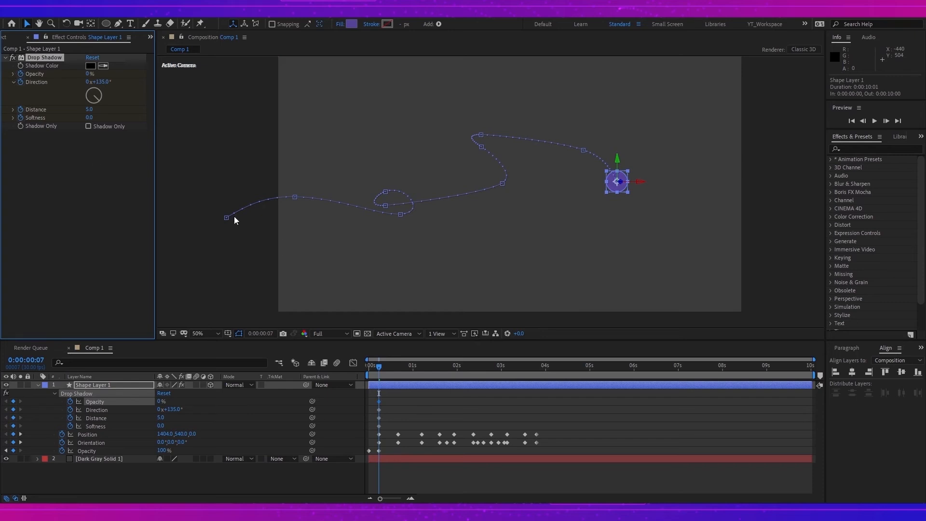
pyautogui.moveTo(384, 369)
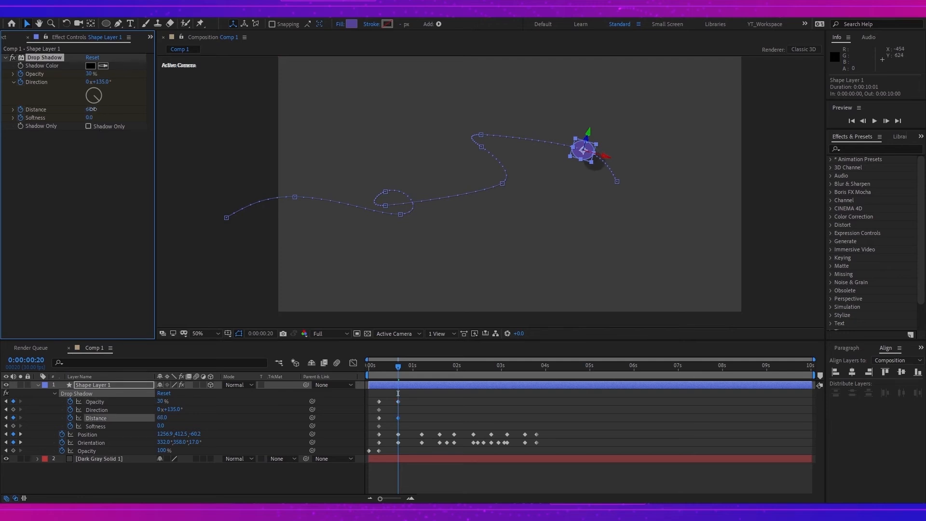
# - Keyframe the shadow's distance, softness and direction at different frames so it shifts as the circle moves
pyautogui.moveTo(92, 109); pyautogui.dragTo(92, 118)
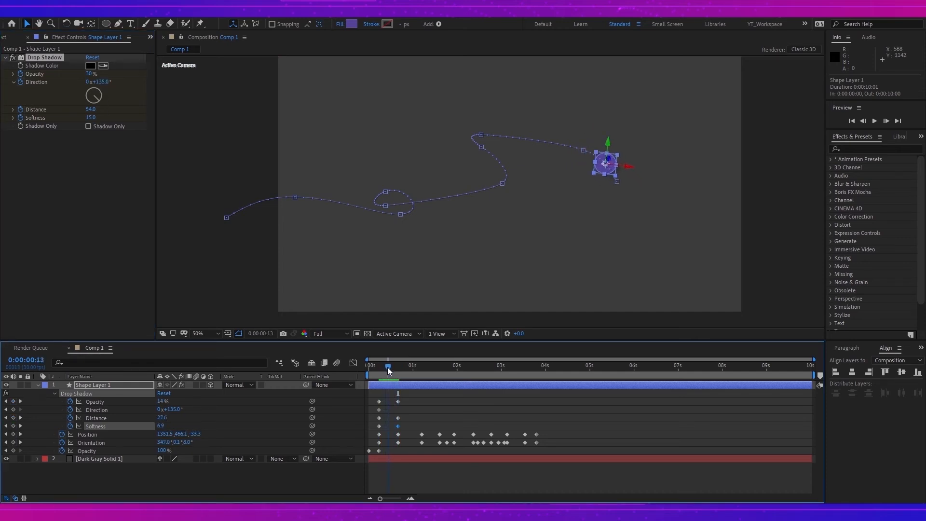
pyautogui.click(386, 365)
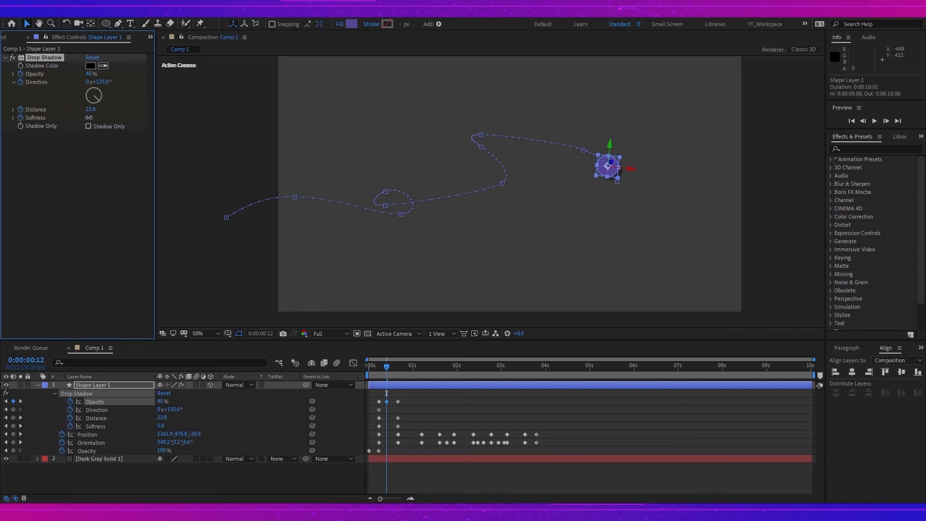
pyautogui.click(93, 118)
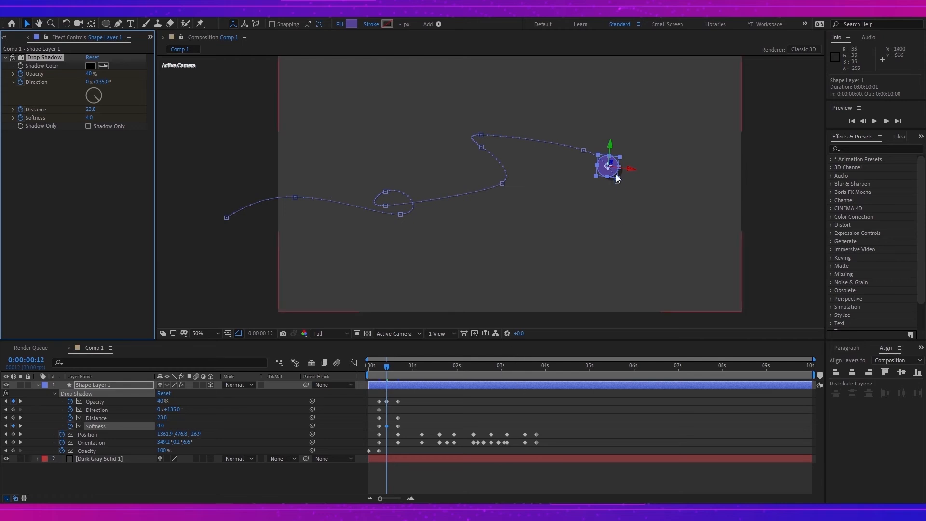
pyautogui.moveTo(623, 180)
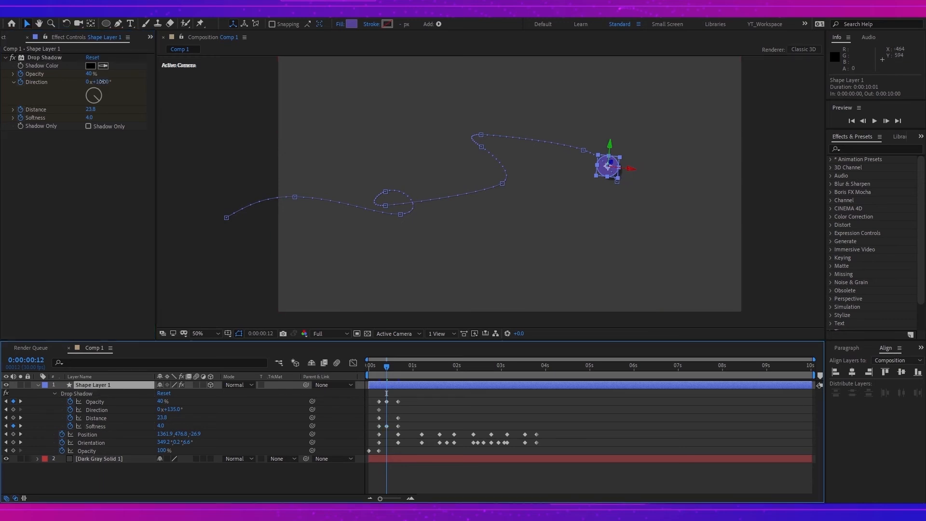
pyautogui.moveTo(100, 81); pyautogui.dragTo(112, 81)
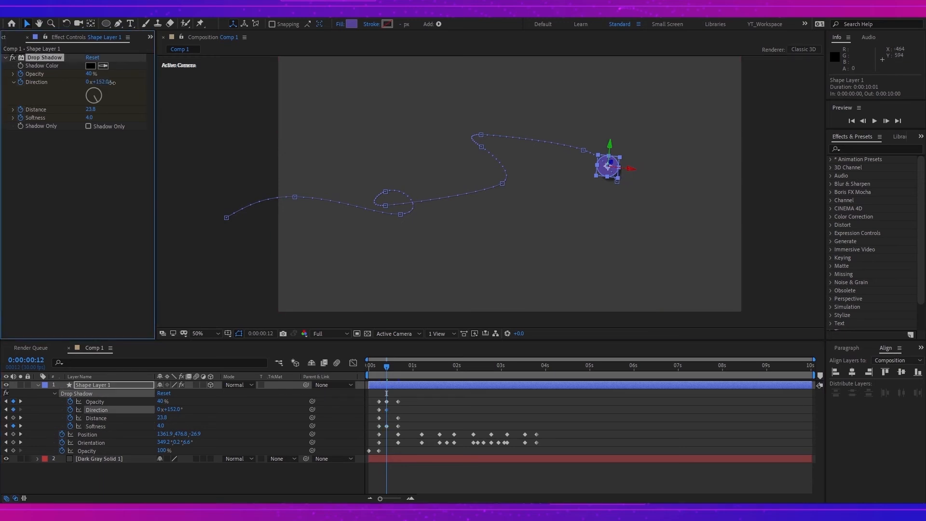
pyautogui.moveTo(100, 81); pyautogui.dragTo(115, 81)
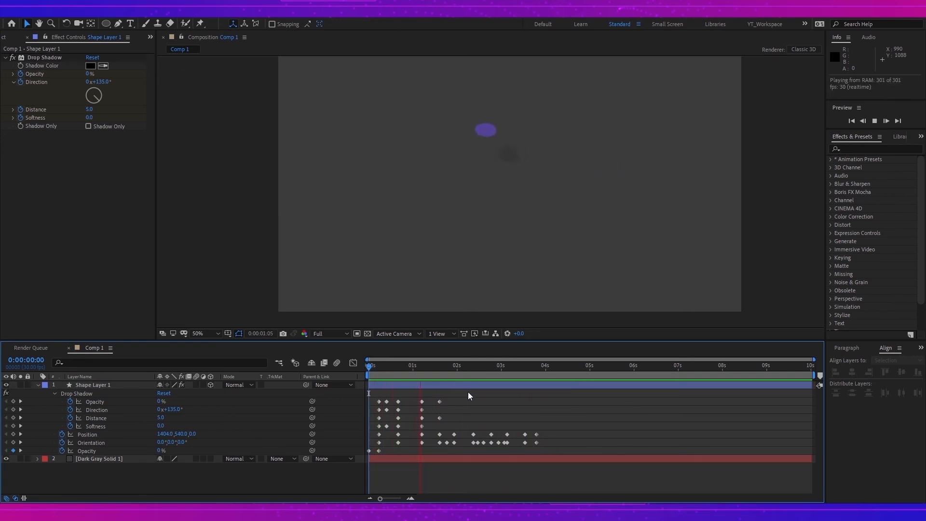
# - Switch to the main comp and inspect the circle 2 and circle 4 layers' Fill and Drop Shadow effects
pyautogui.click(506, 365)
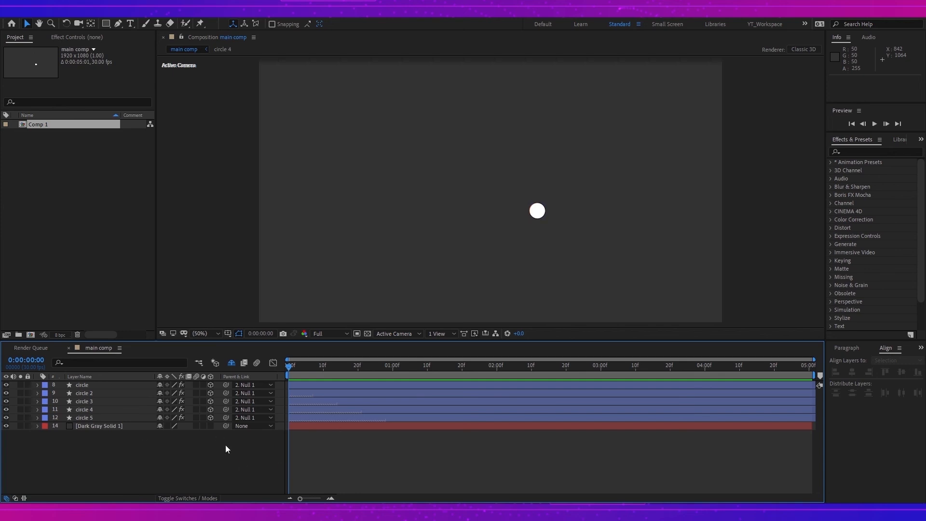
pyautogui.moveTo(233, 455)
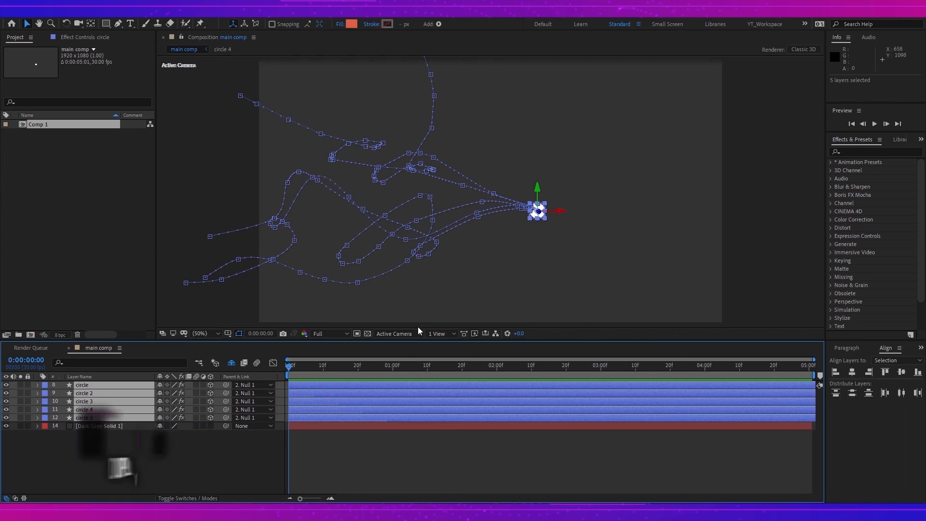
pyautogui.press('ctrl+d')
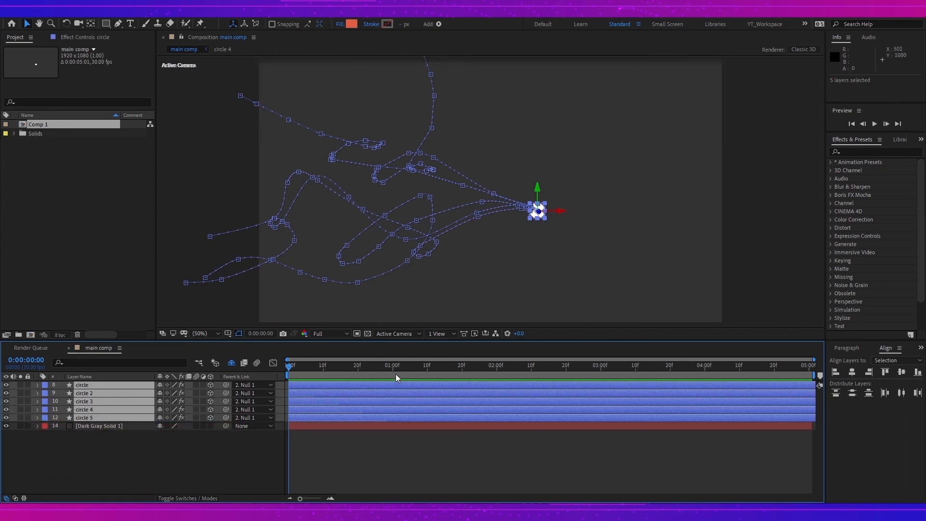
pyautogui.click(19, 385)
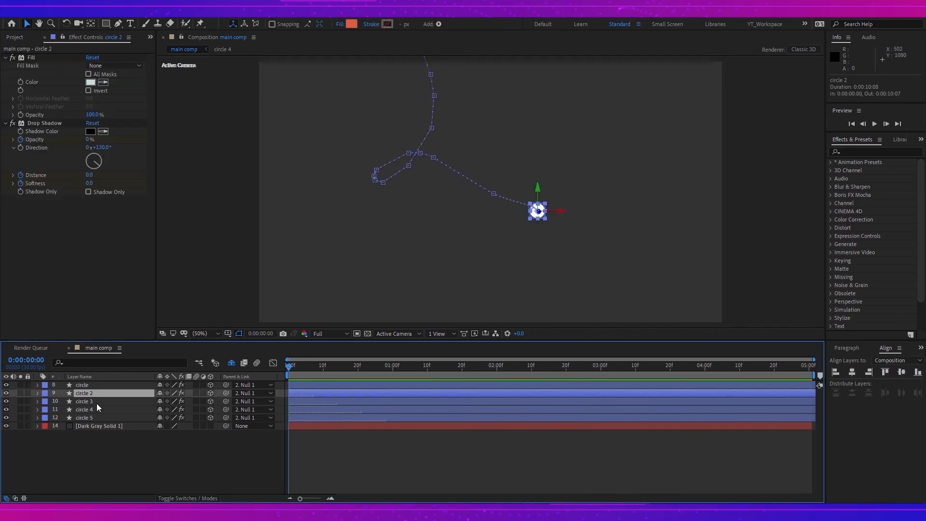
pyautogui.click(84, 409)
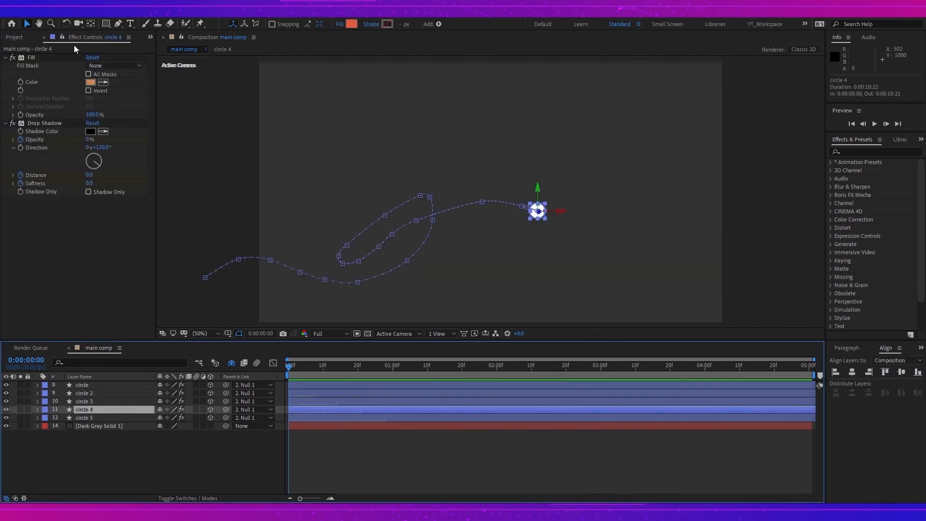
pyautogui.moveTo(102, 103)
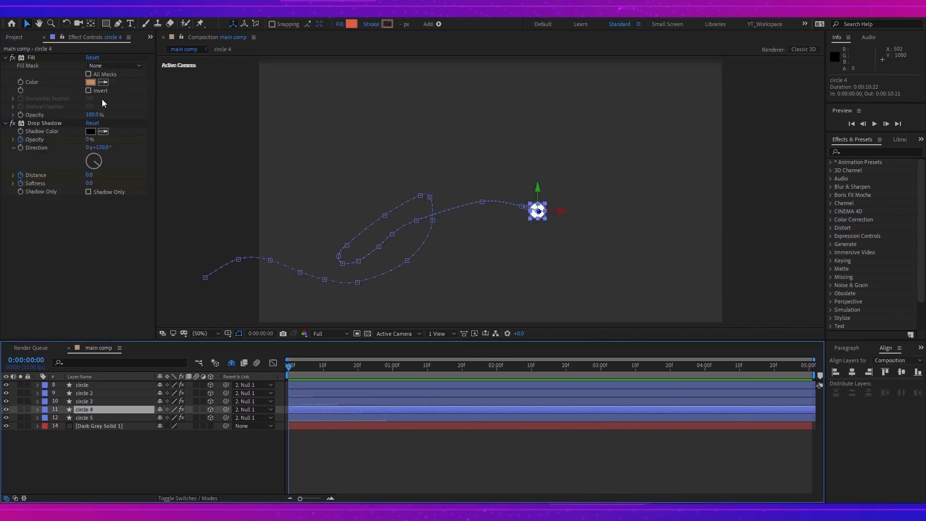